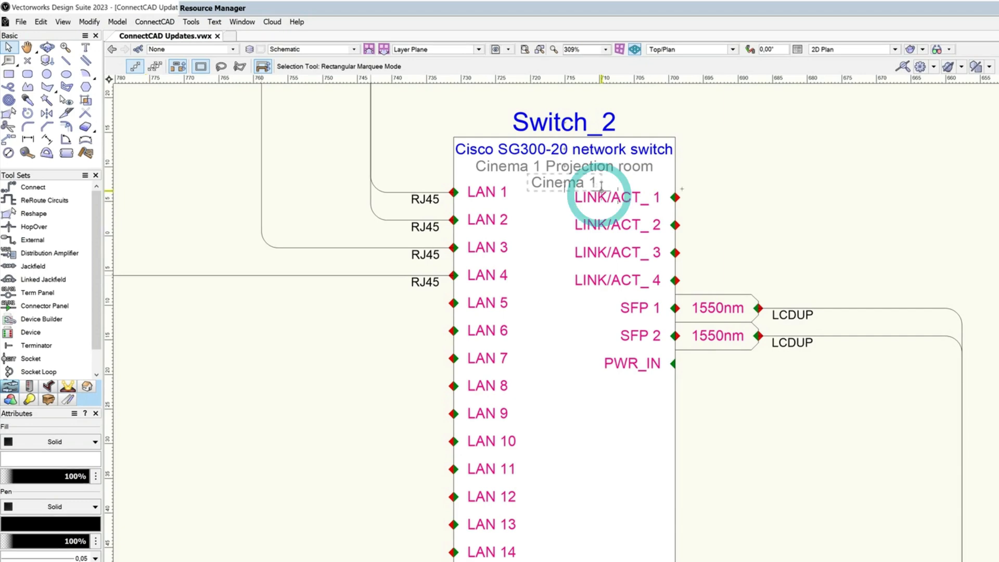
Step: Rename socket LINK/ACT_1 to Optical_ and make it an OUT socket carrying an OPT signal
double_click(617, 197)
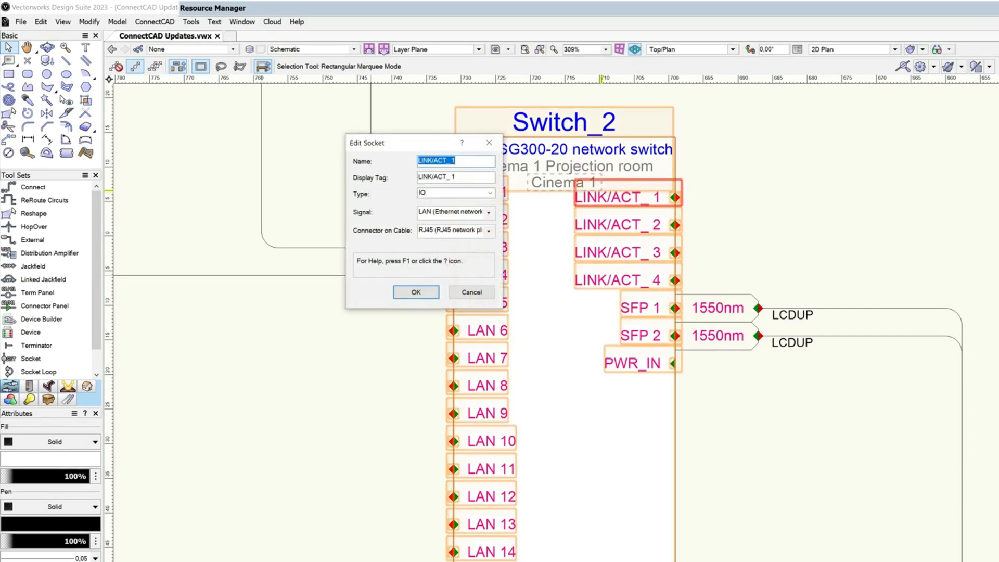
text(Optical)
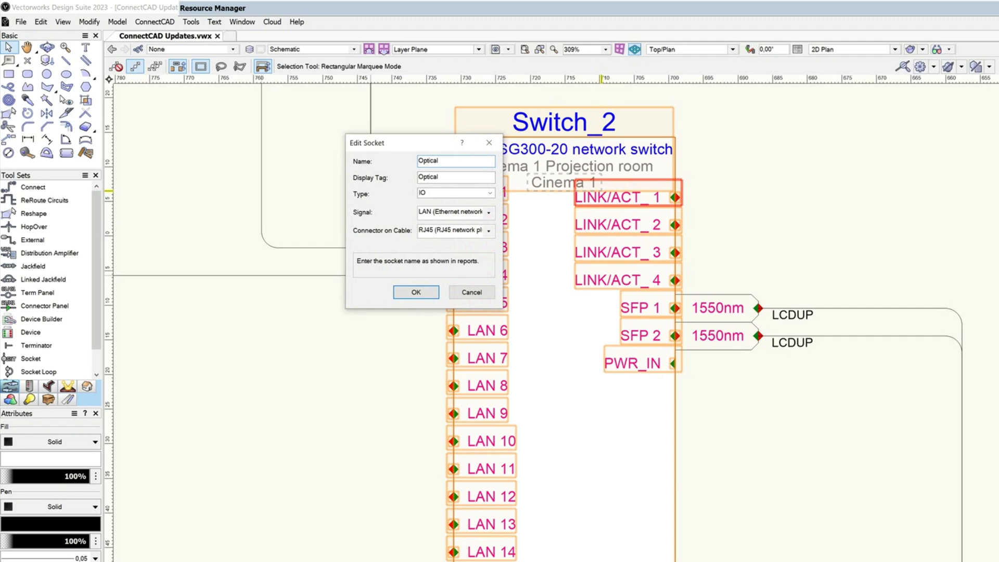
click(455, 194)
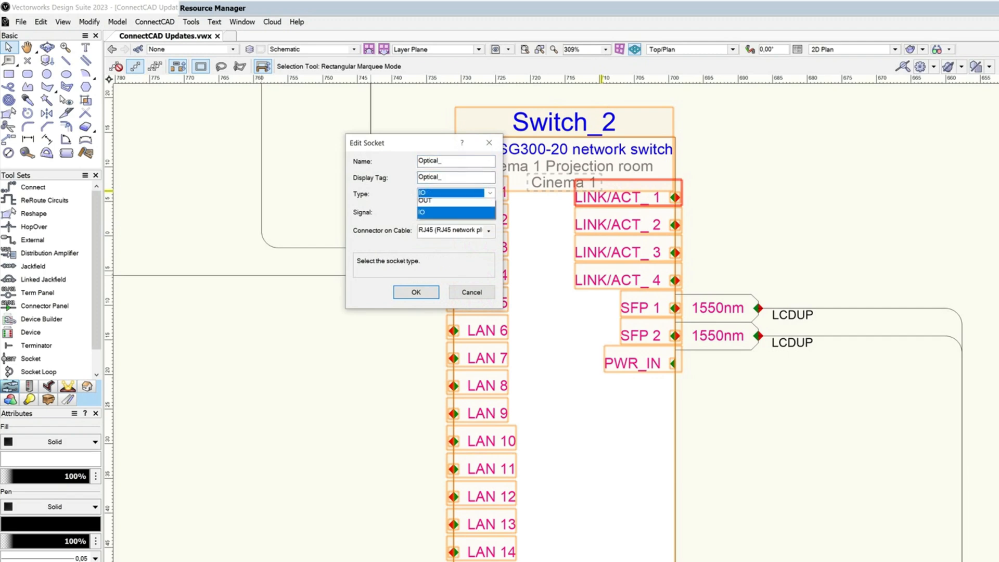
click(424, 200)
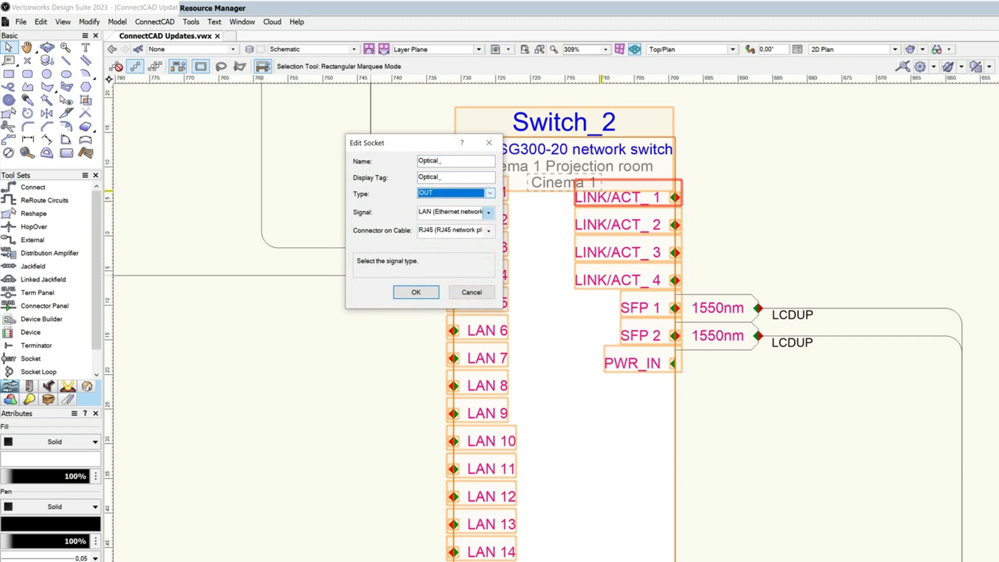
click(415, 292)
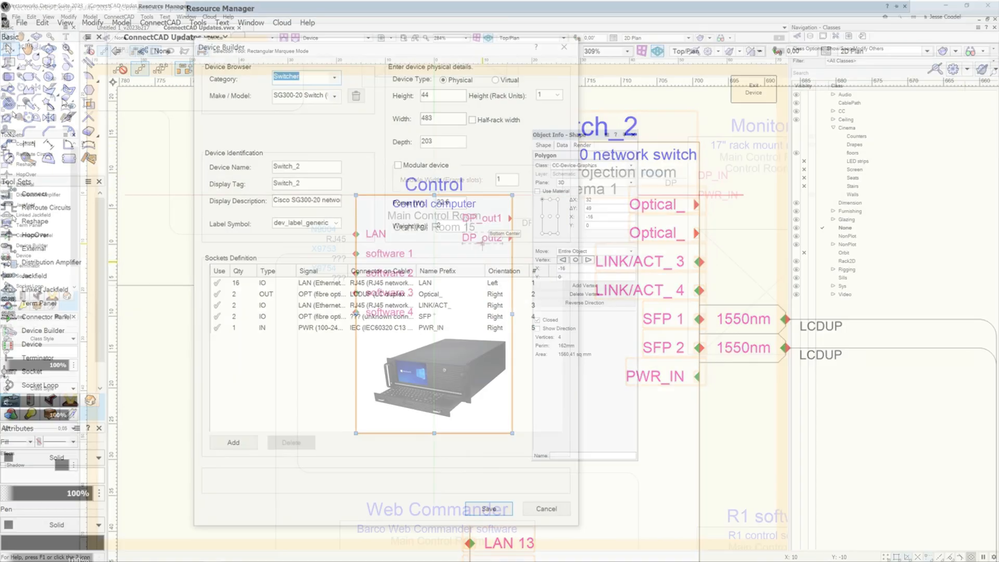
Step: Set the Control computer's DP_out2 socket to signal USB and pick a USB connector
click(488, 509)
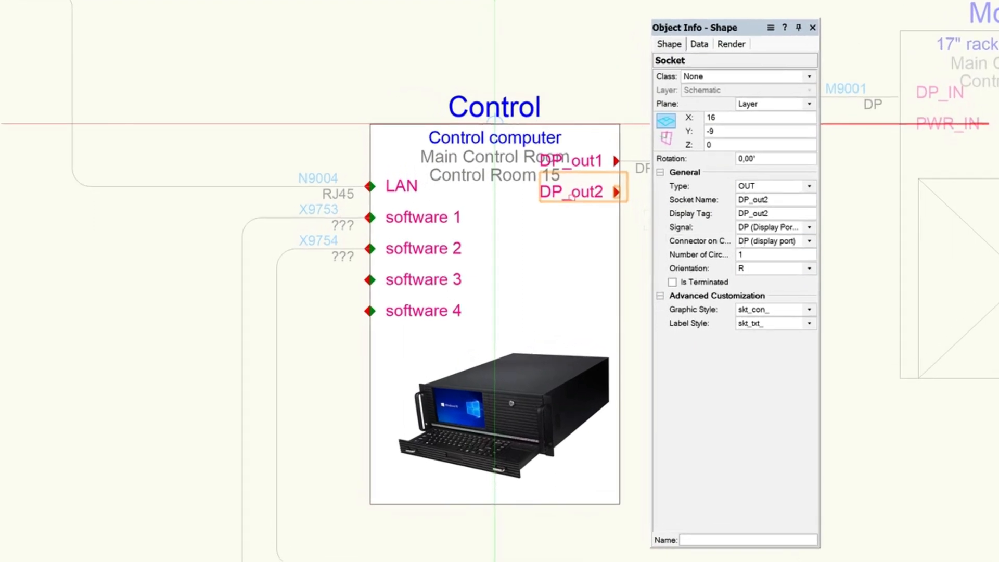
click(809, 240)
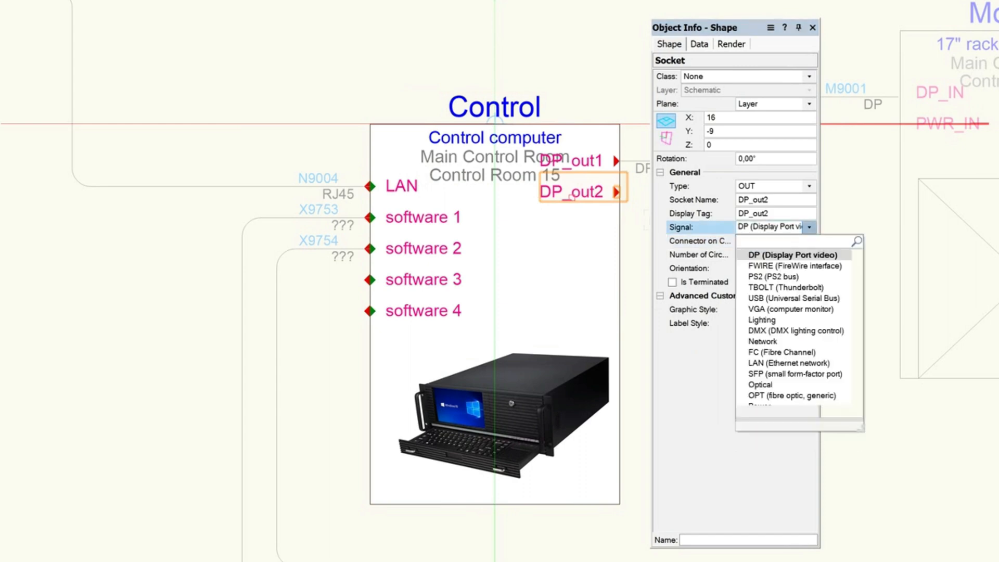
click(793, 299)
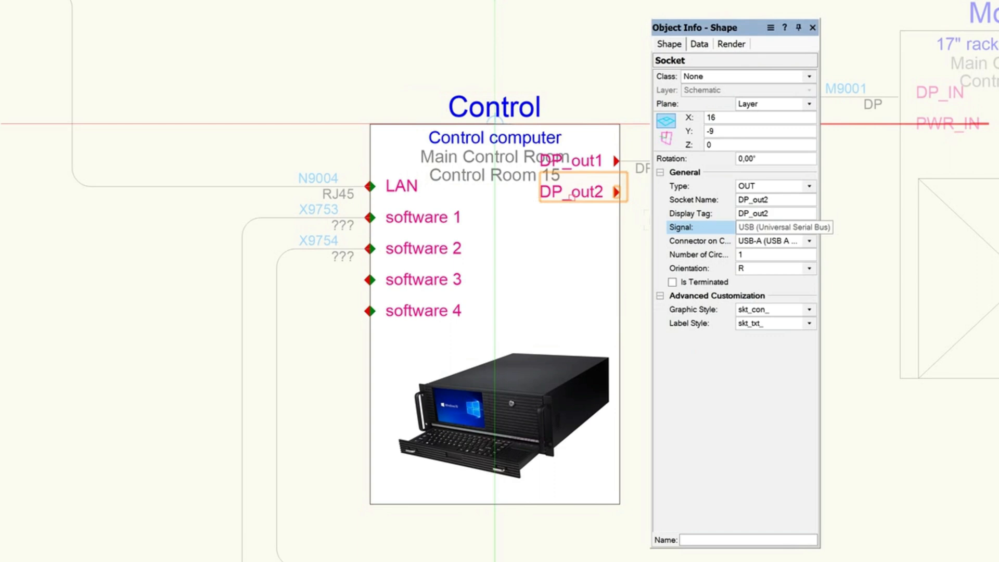
click(809, 240)
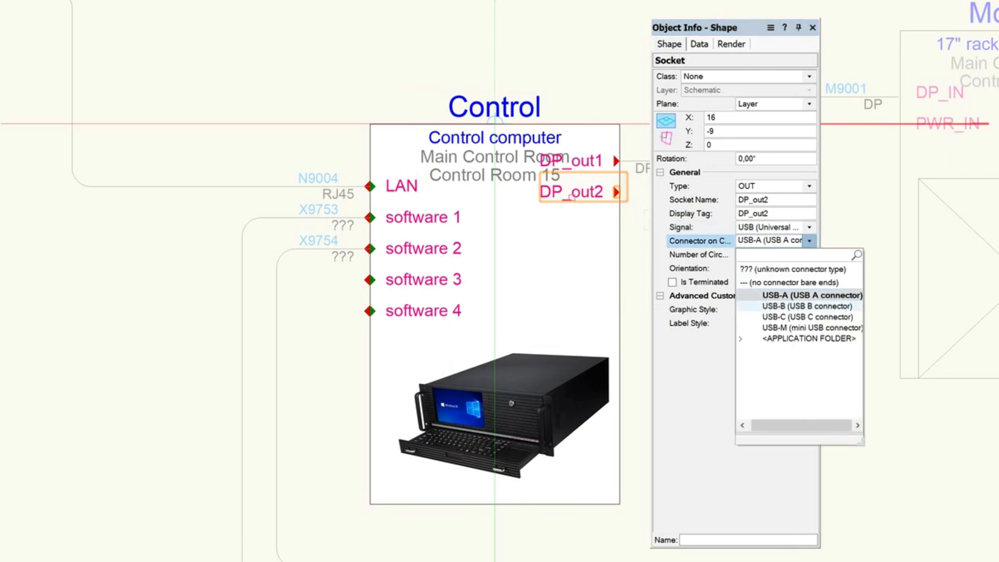
mouse_move(799, 327)
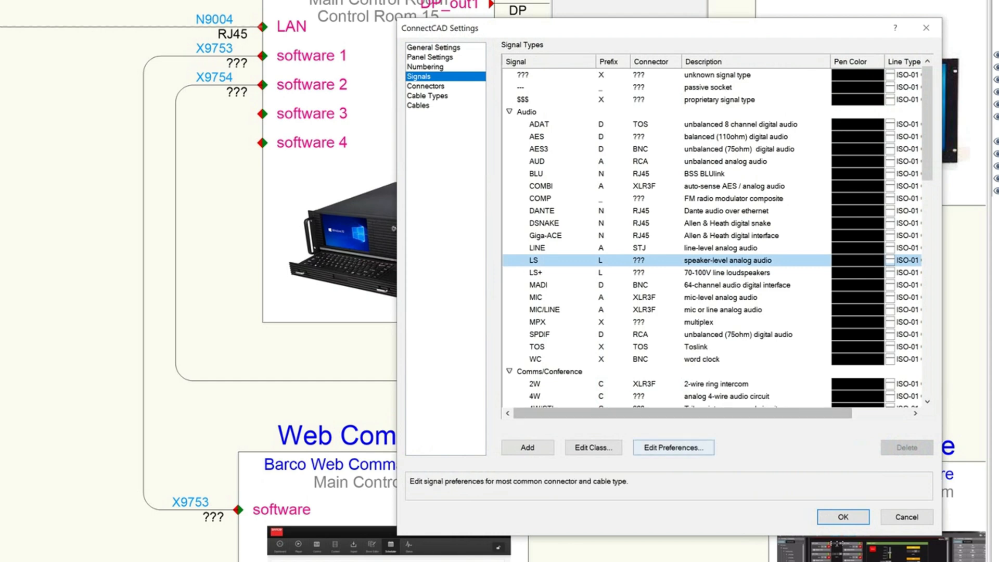
Step: Close the ConnectCAD Settings signal-type list and return to the drawing
click(673, 446)
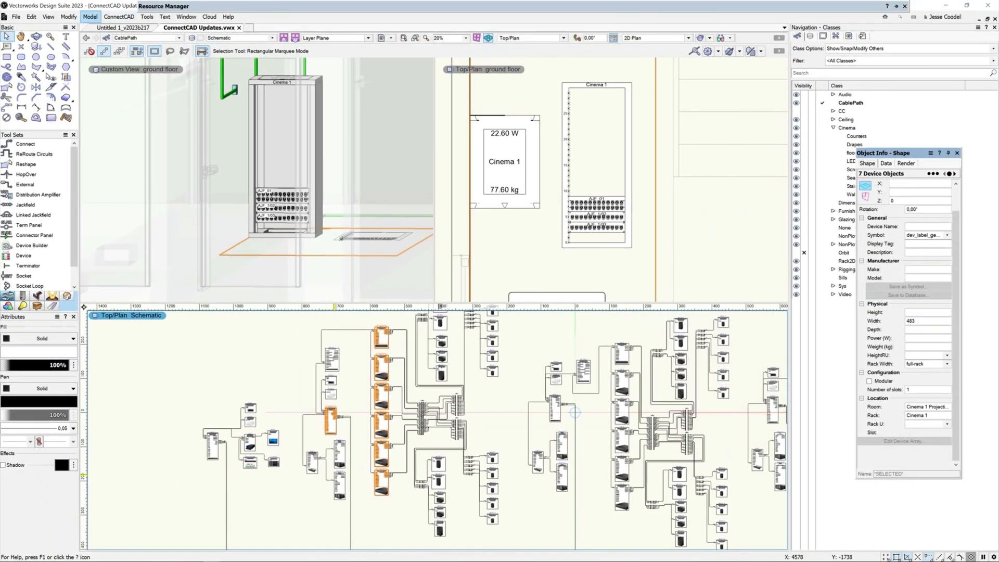
Step: Run Create Equipment for selected devices only, excluding the ground, 1st and 2nd floor layers
click(118, 17)
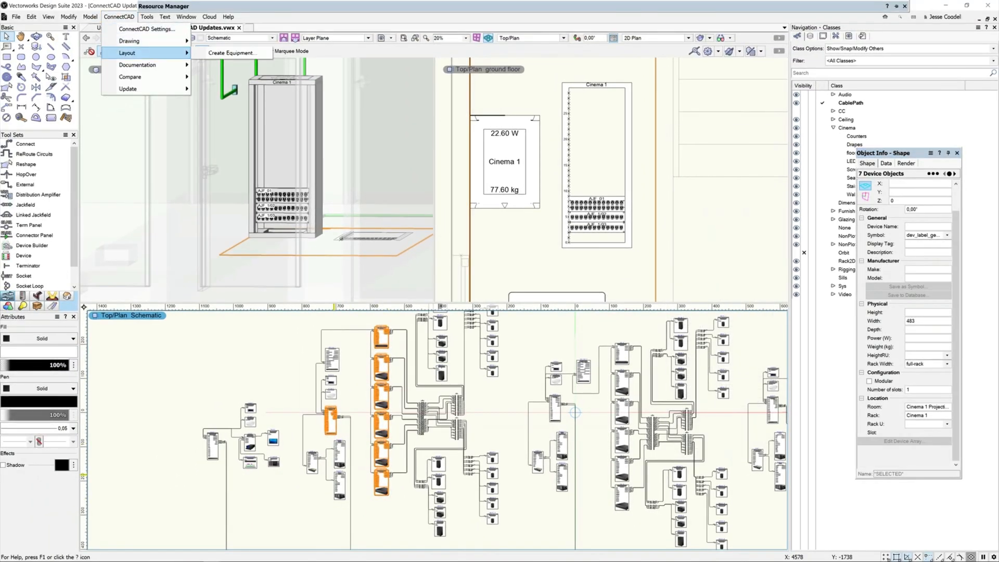
click(231, 53)
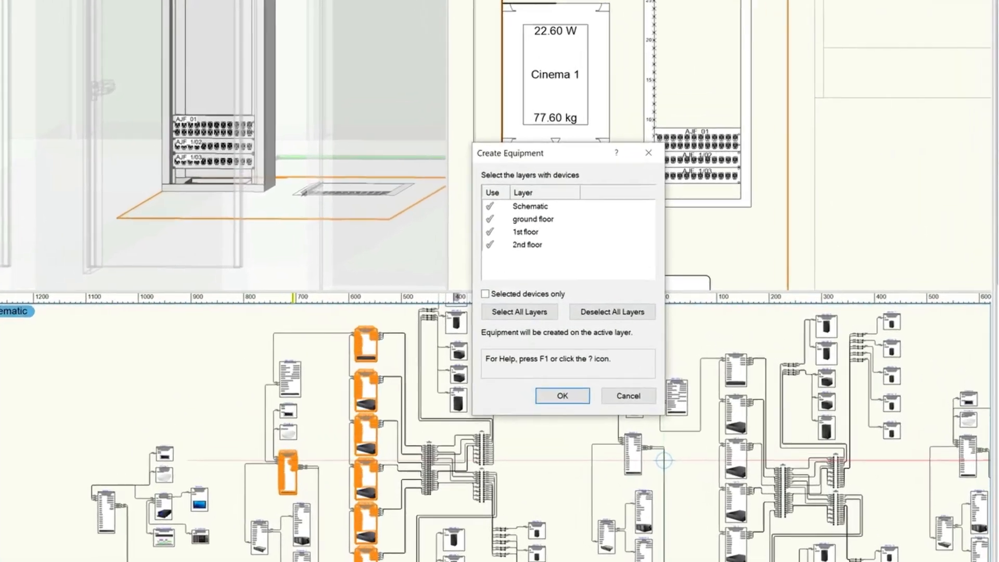
click(532, 219)
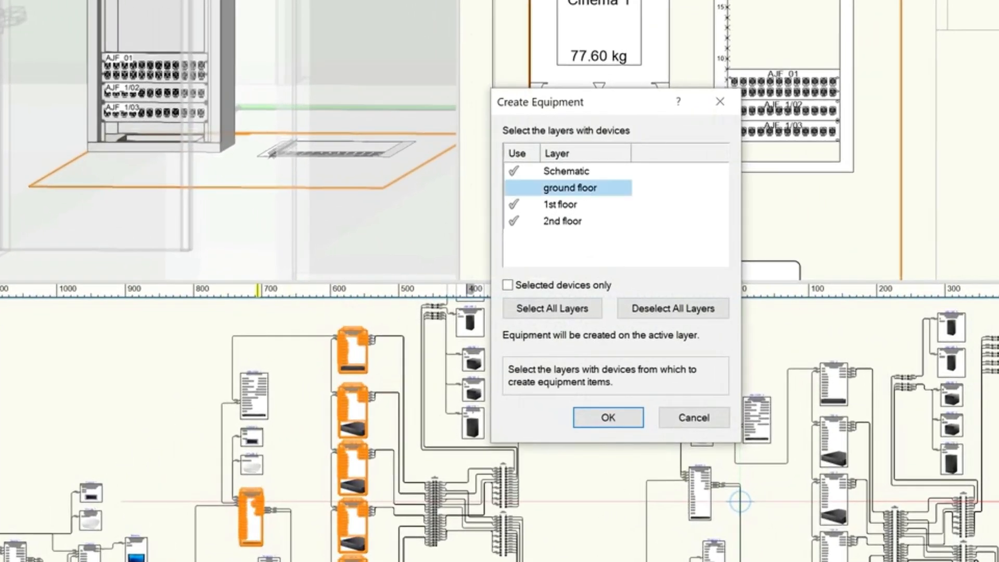
click(560, 221)
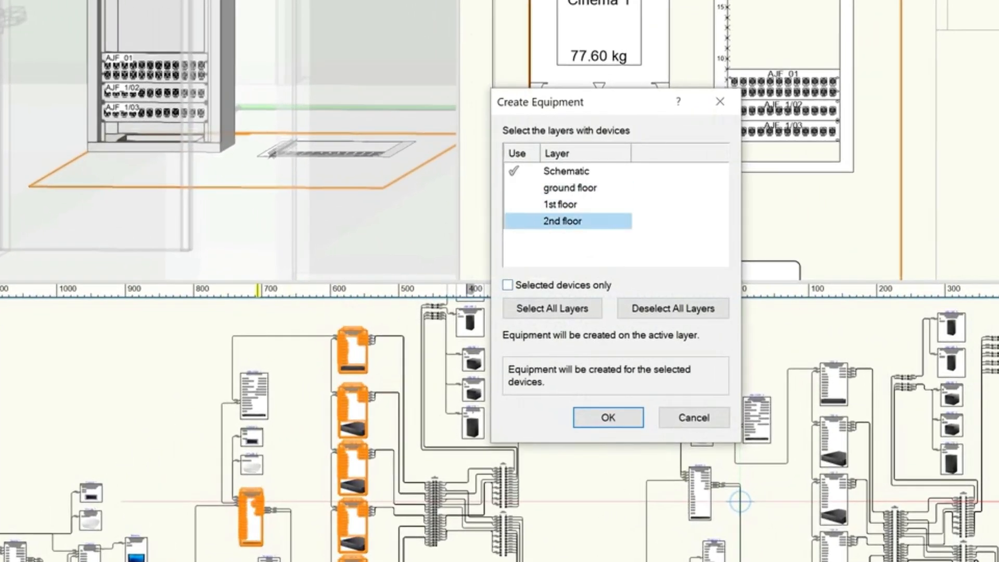
click(508, 285)
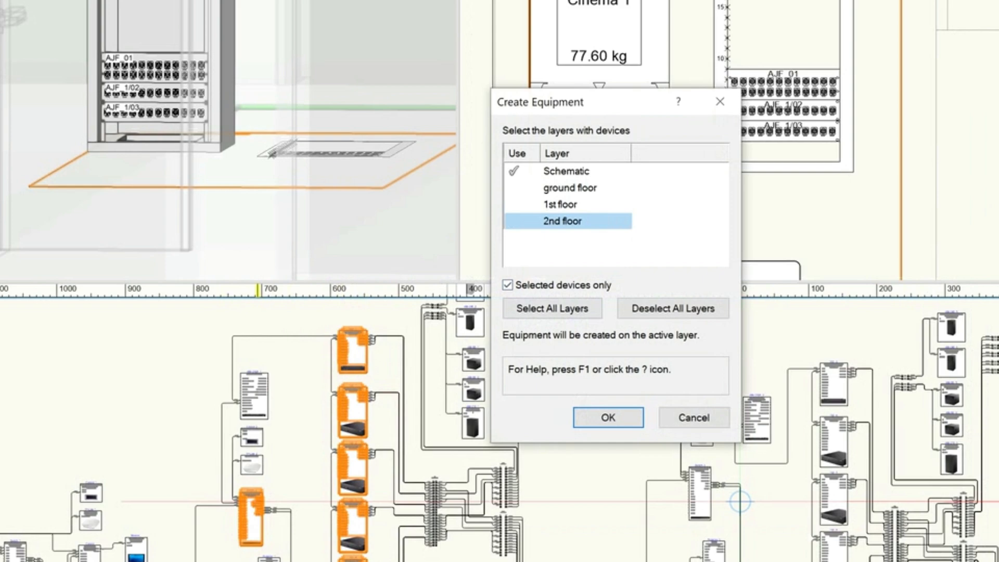
click(607, 418)
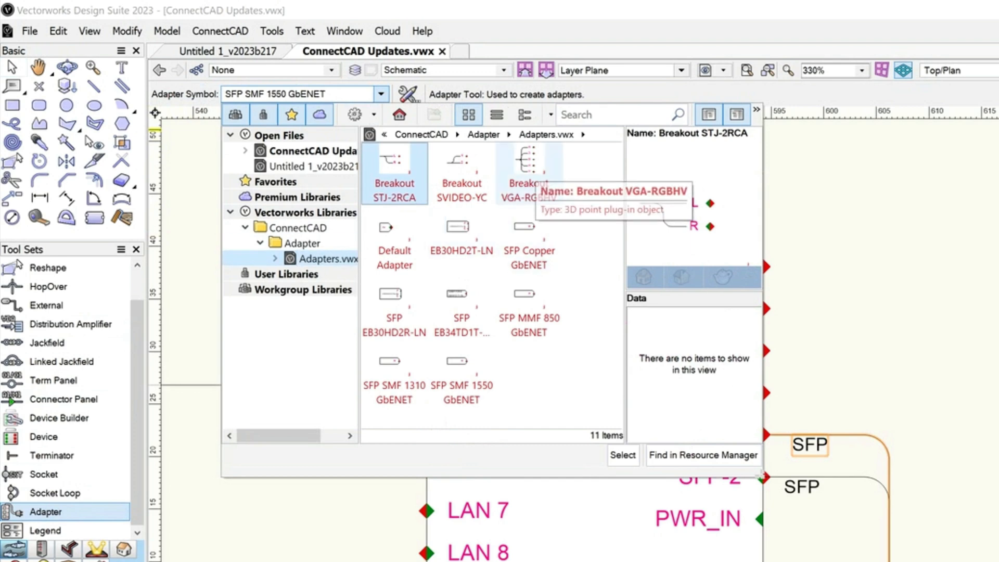
Step: Choose the SFP SMF 1550 GbENET adapter and attach it to Switch_4's SFP-1 and SFP-2 sockets
click(528, 162)
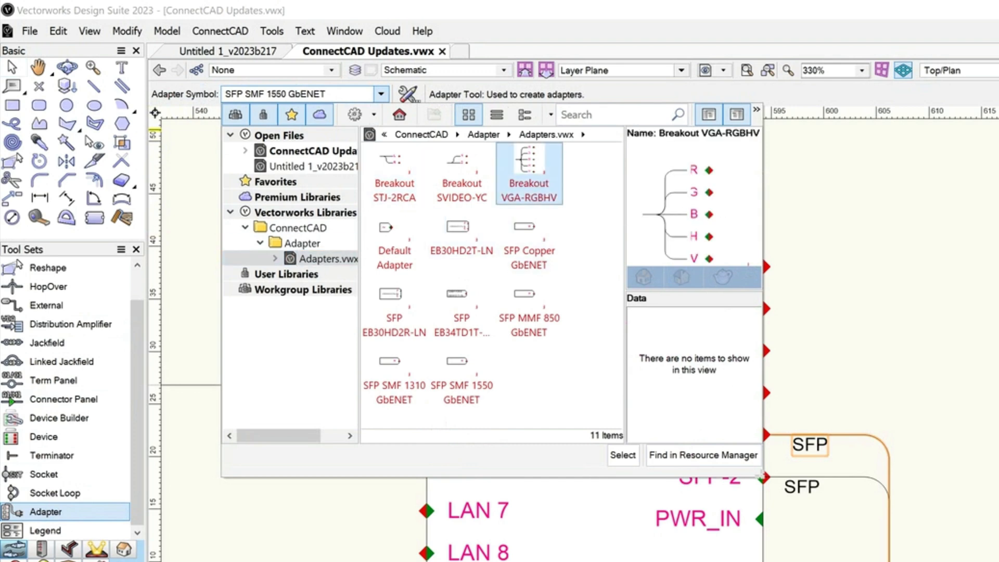
click(393, 361)
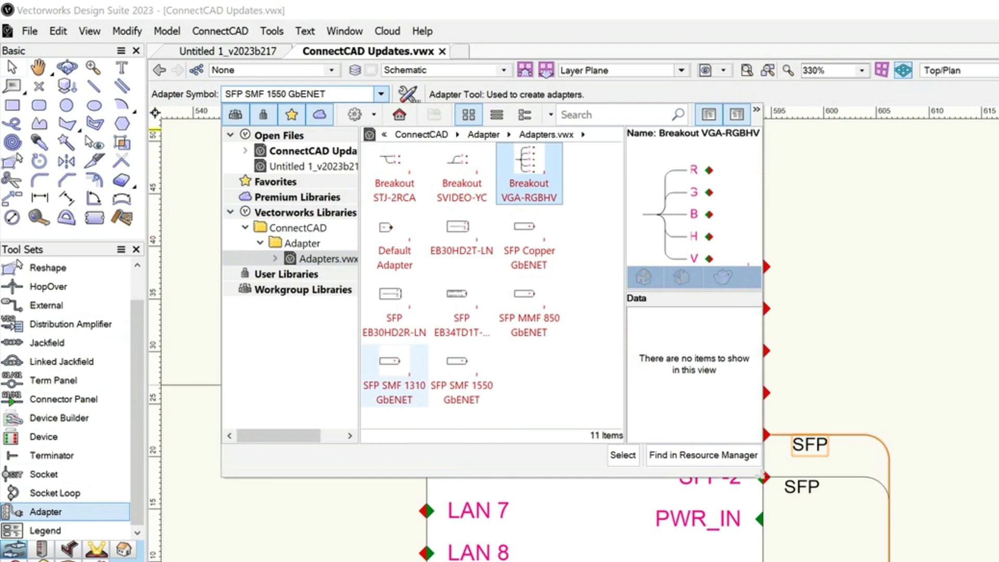
mouse_move(460, 226)
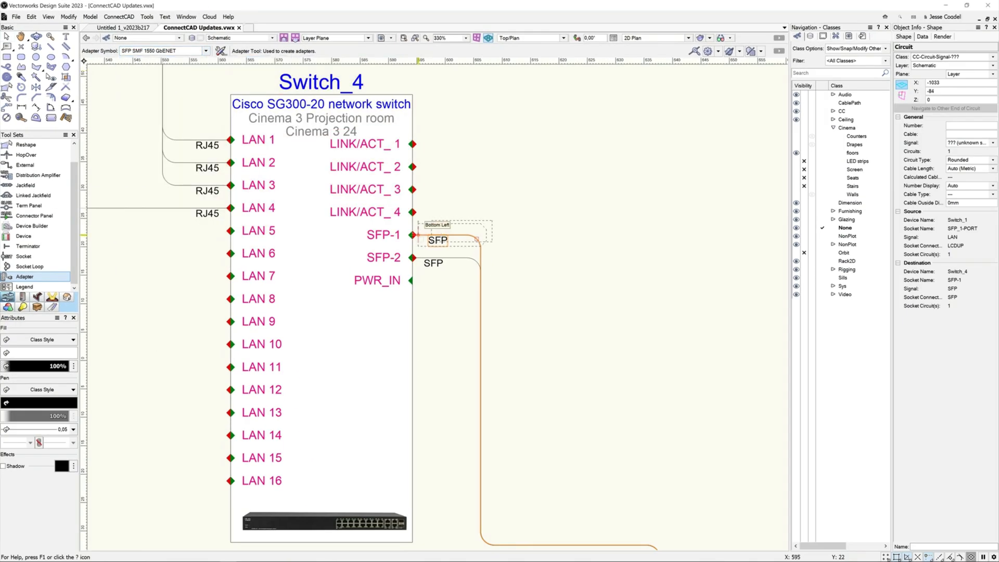
click(447, 235)
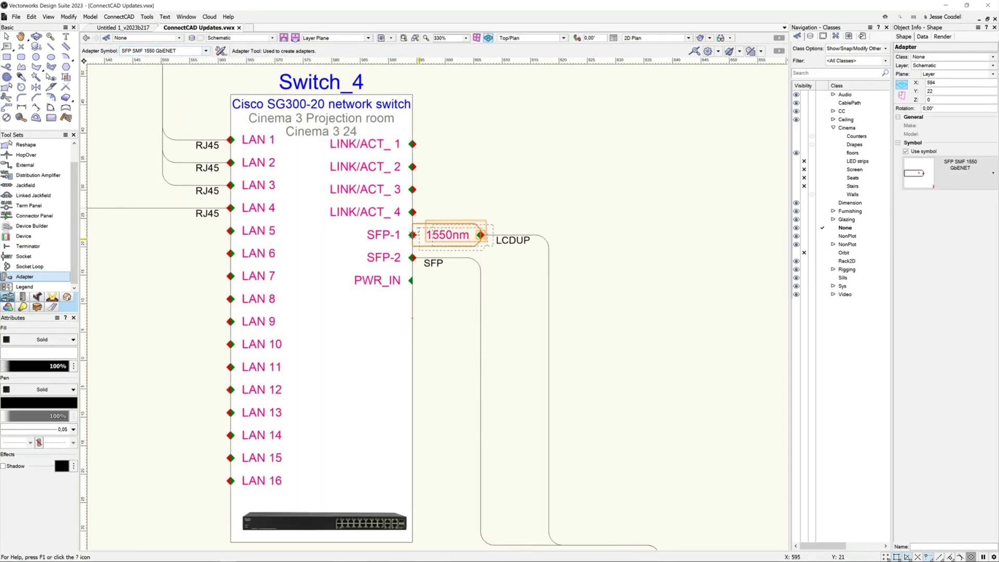
drag(447, 234, 447, 257)
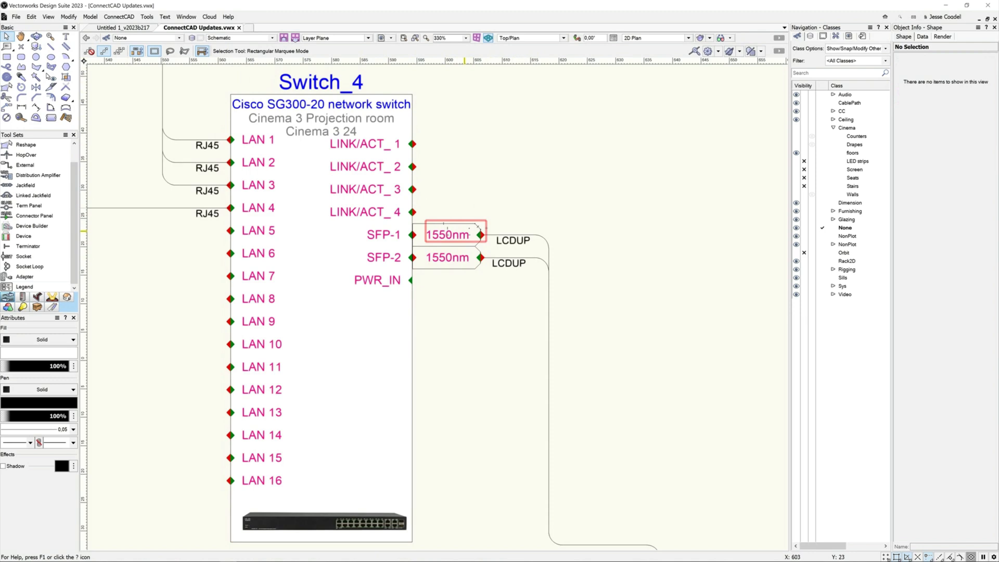
click(448, 234)
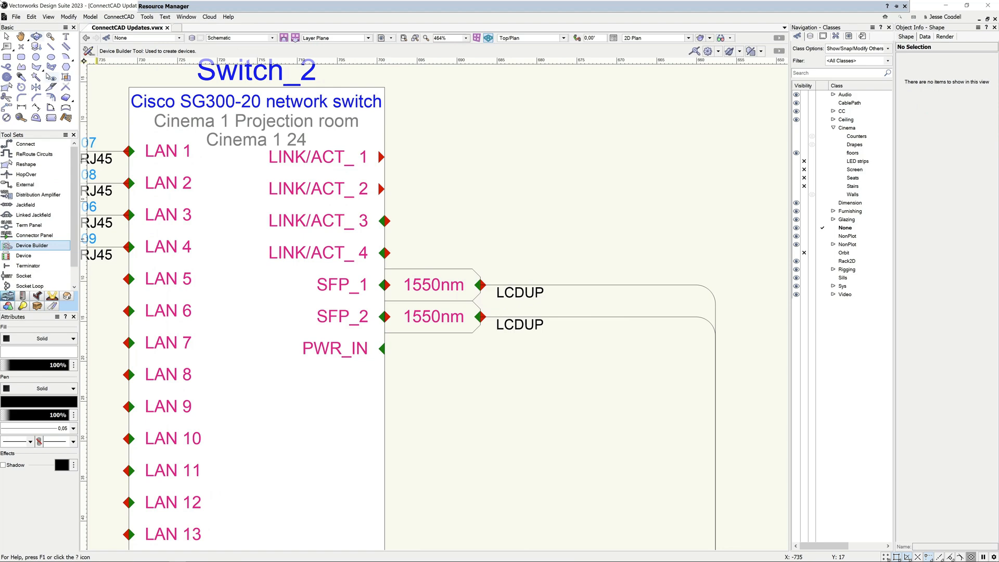
Step: Start Device Builder and edit the Breakout VGA-RGBHV symbol from the Adapter Symbols folder
click(7, 36)
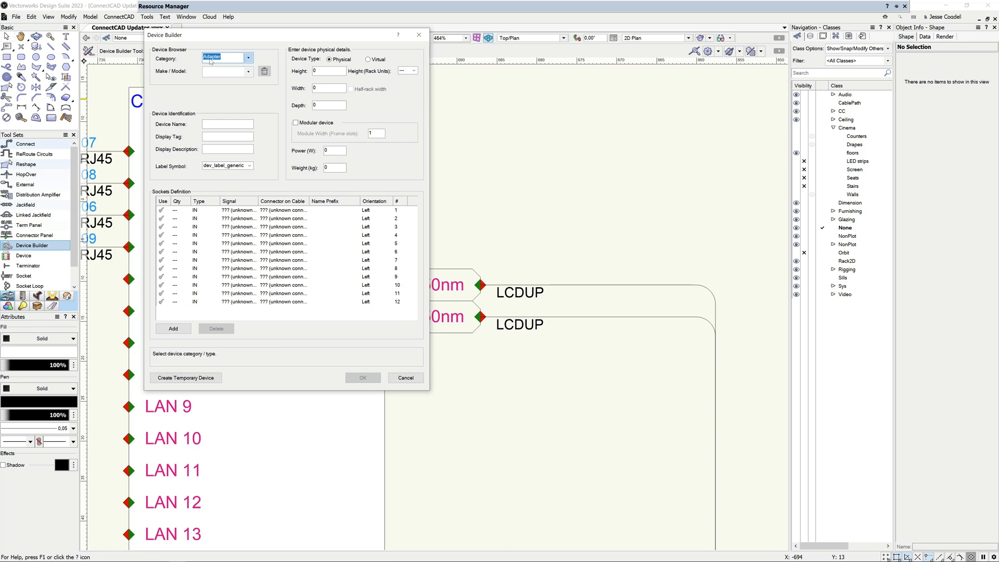
click(248, 58)
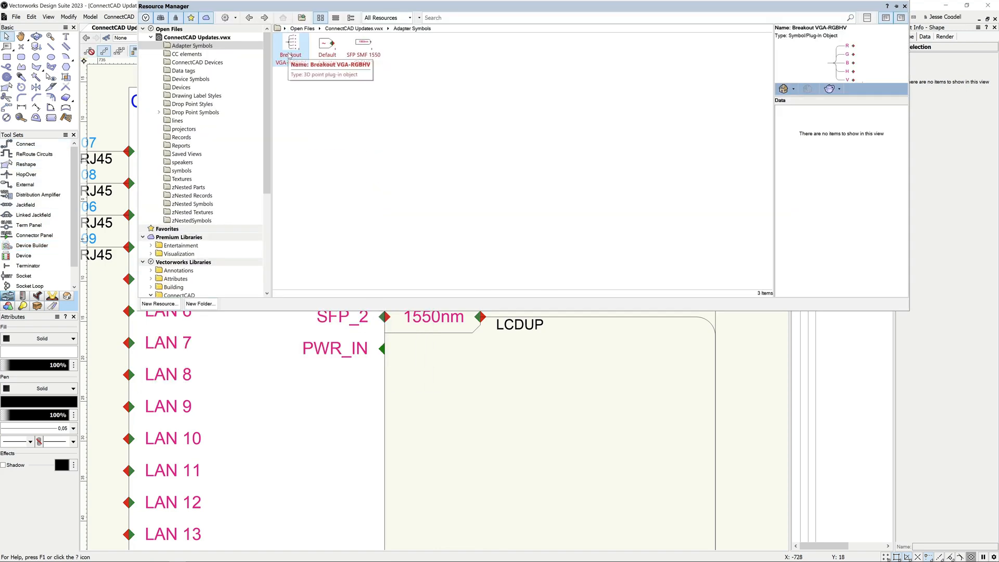
double_click(291, 44)
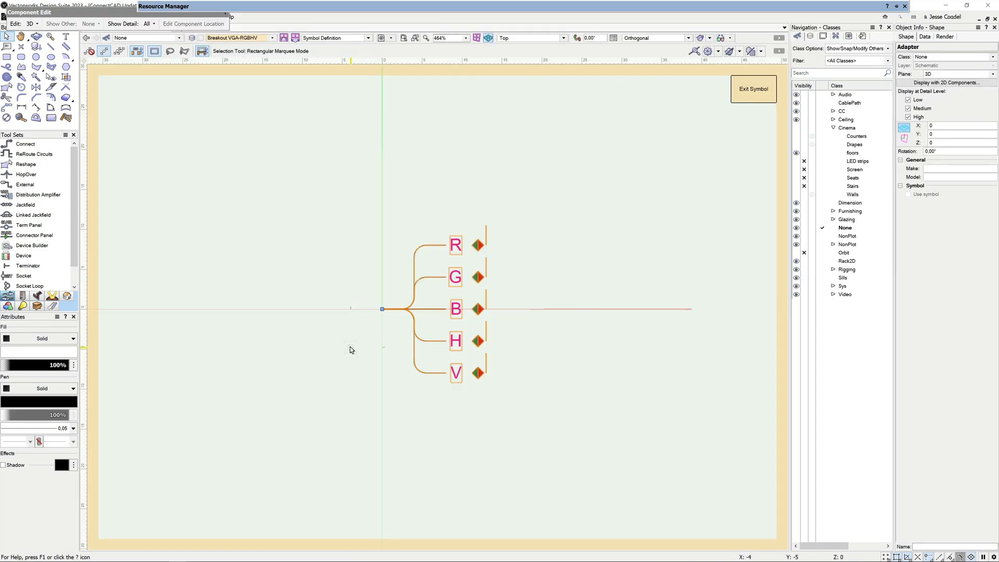
click(753, 89)
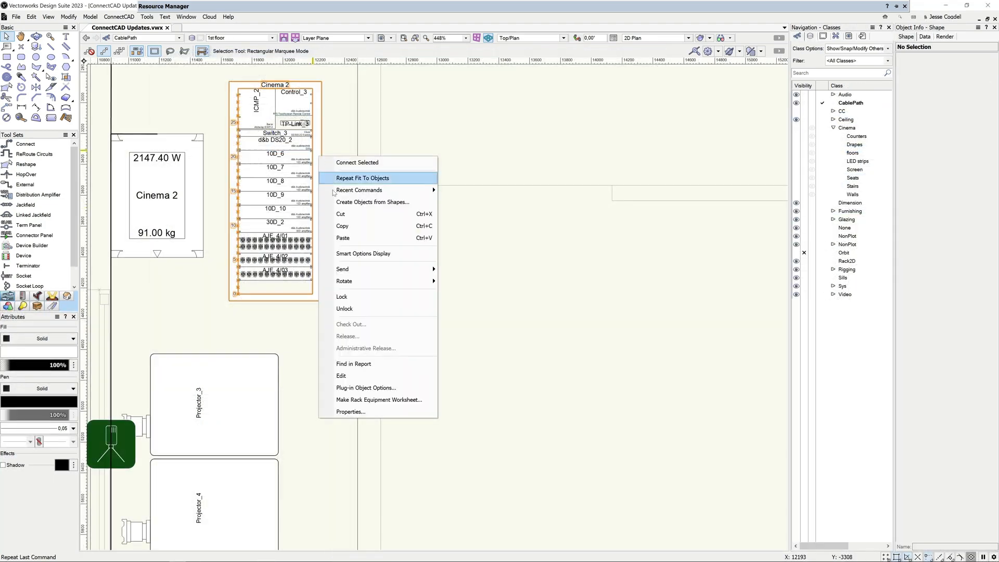
Step: Make a rack equipment worksheet for the Cinema 2 rack with all columns selected
click(378, 400)
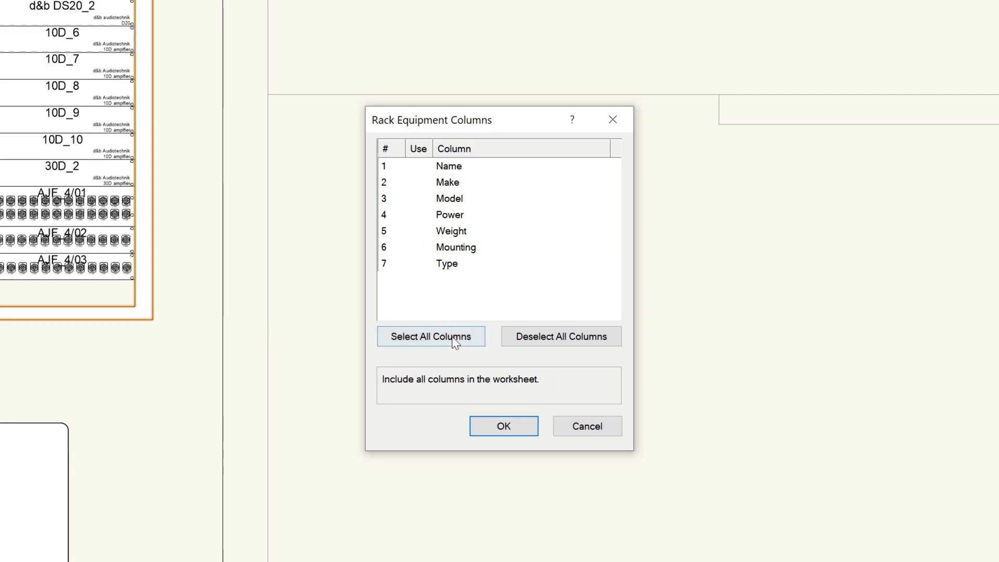
click(503, 426)
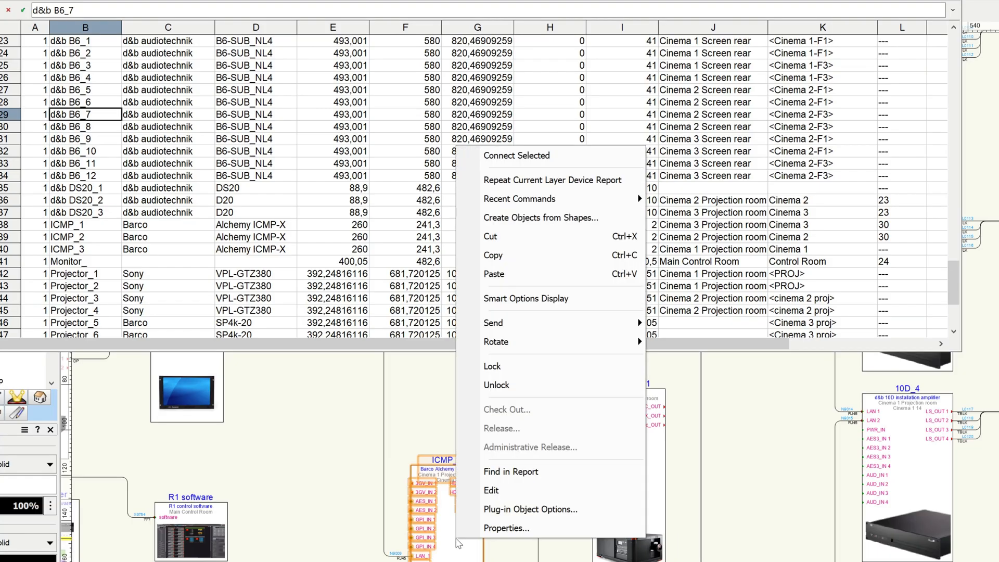
click(510, 471)
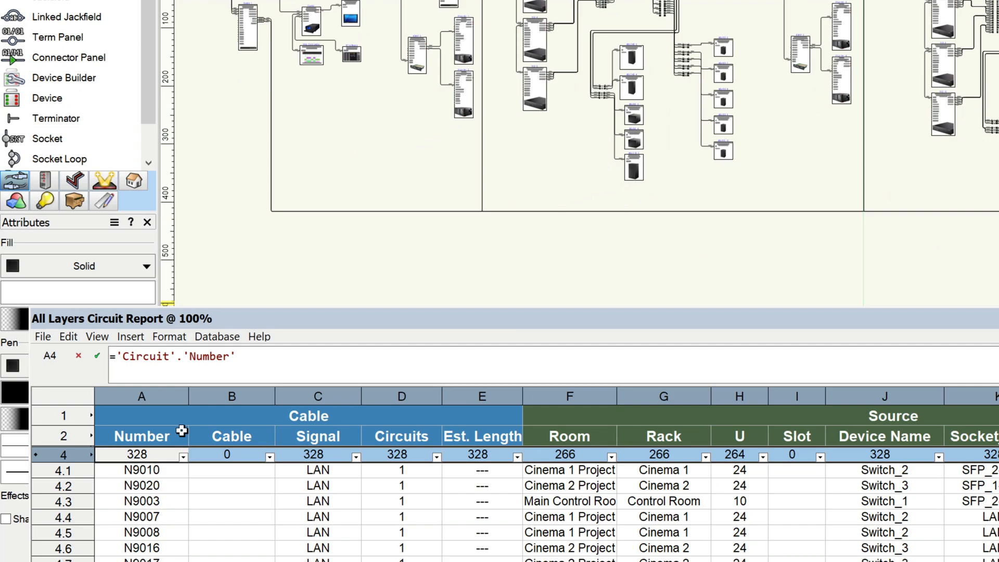
Step: From the circuit report's row 4.2, select circuit N9020 in the schematic
right_click(142, 485)
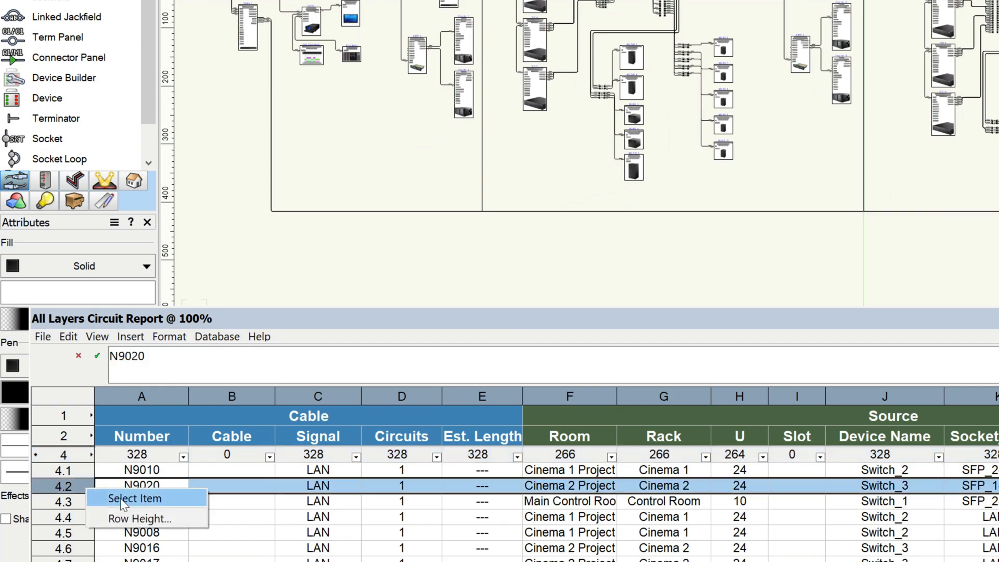
click(134, 498)
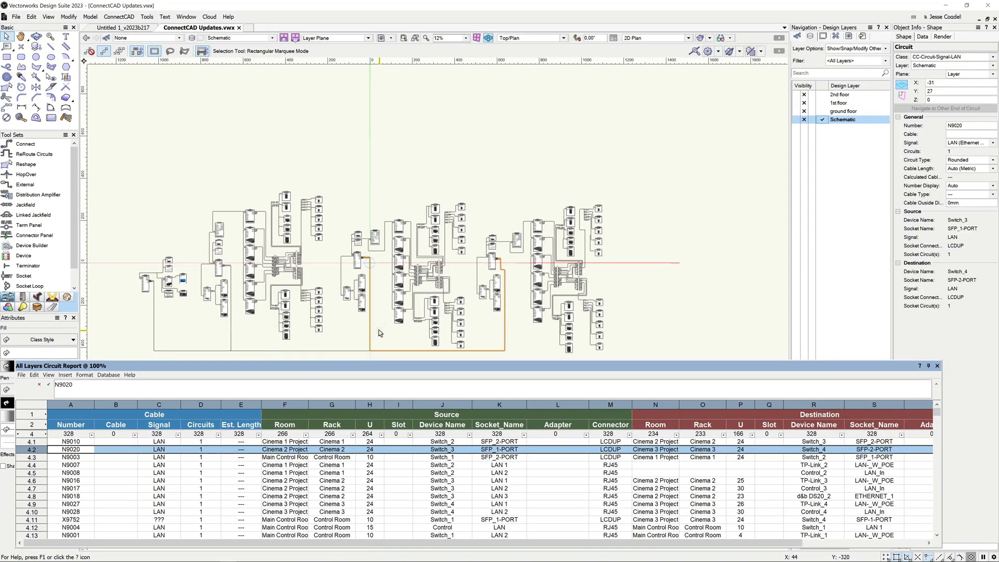